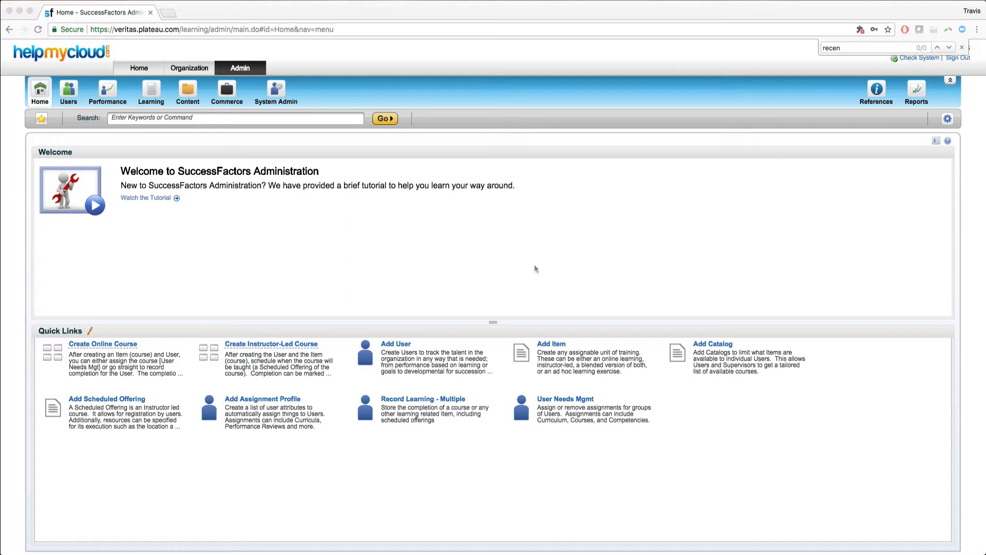
{"action": "mouse_move", "coordinate": [299, 206]}
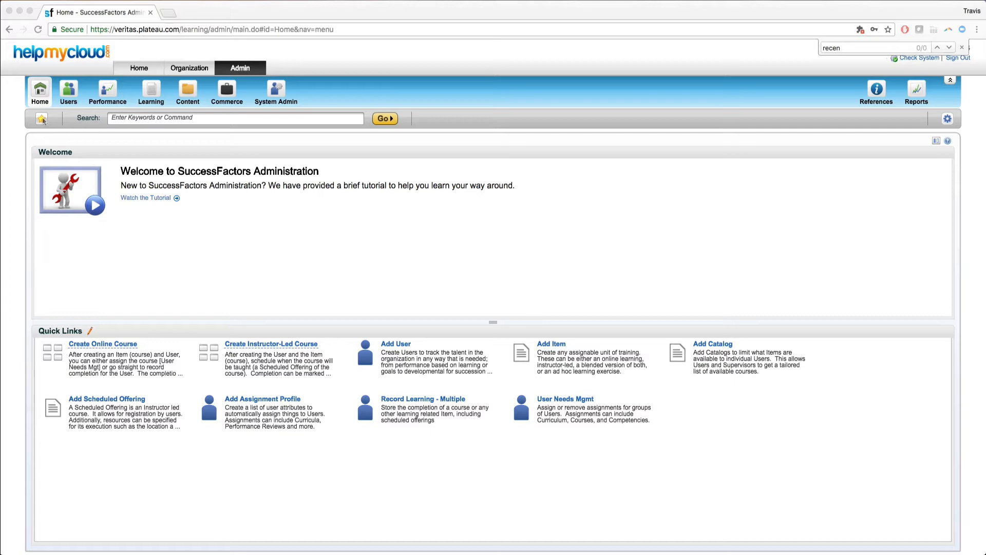
Step: Show the Bookmarks panel with the Courses folder expanded to reveal the Test 123 bookmark
{"action": "left_click", "coordinate": [42, 118]}
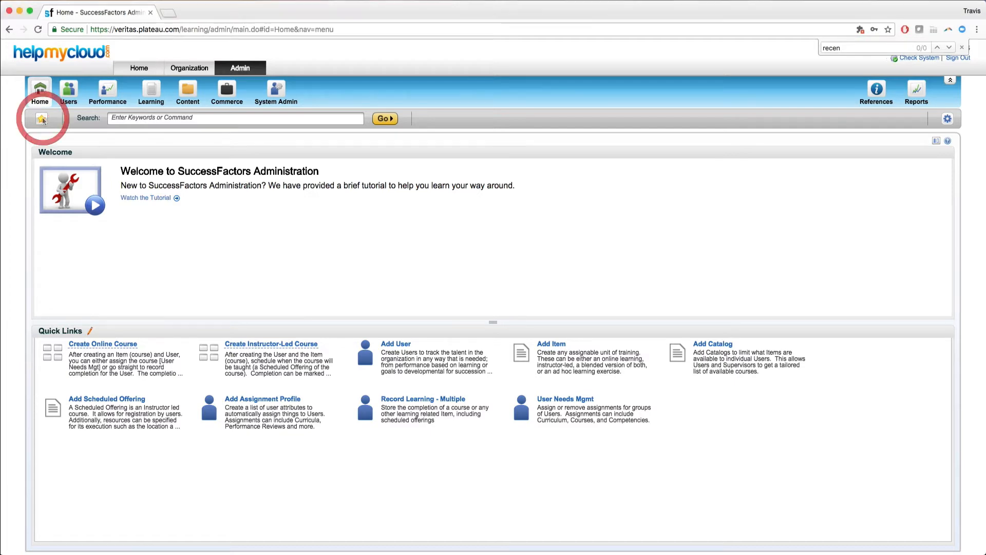
{"action": "left_click", "coordinate": [41, 118]}
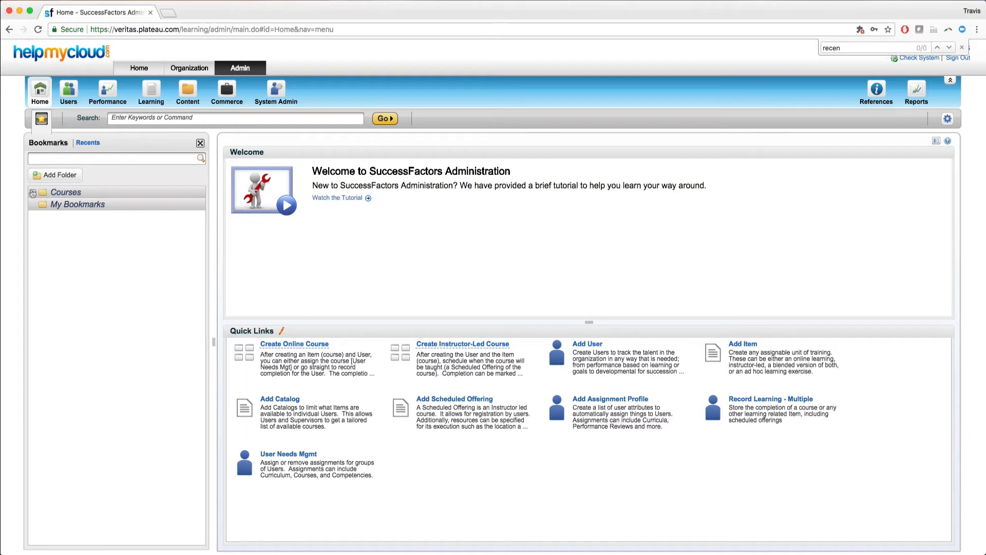
{"action": "left_click", "coordinate": [40, 192]}
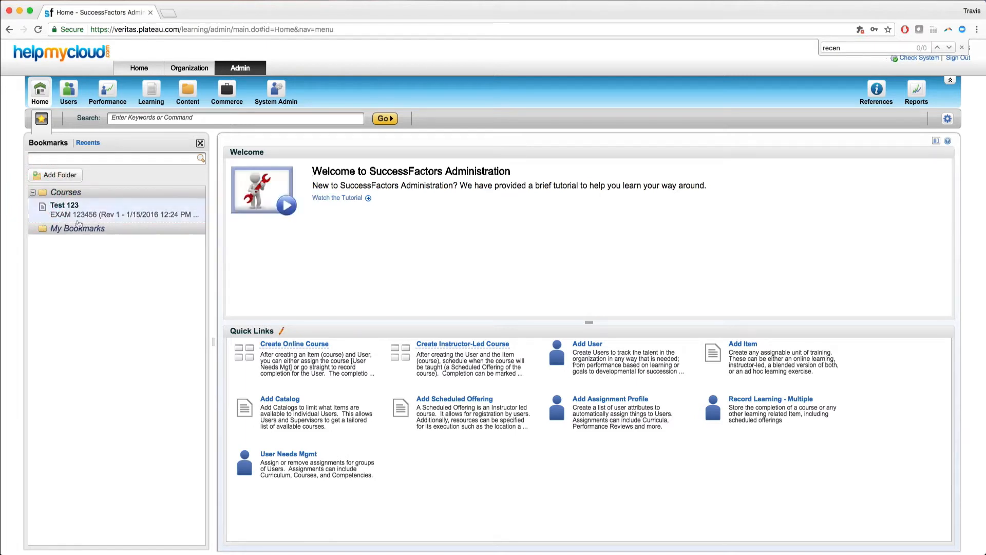
{"action": "left_click", "coordinate": [64, 205]}
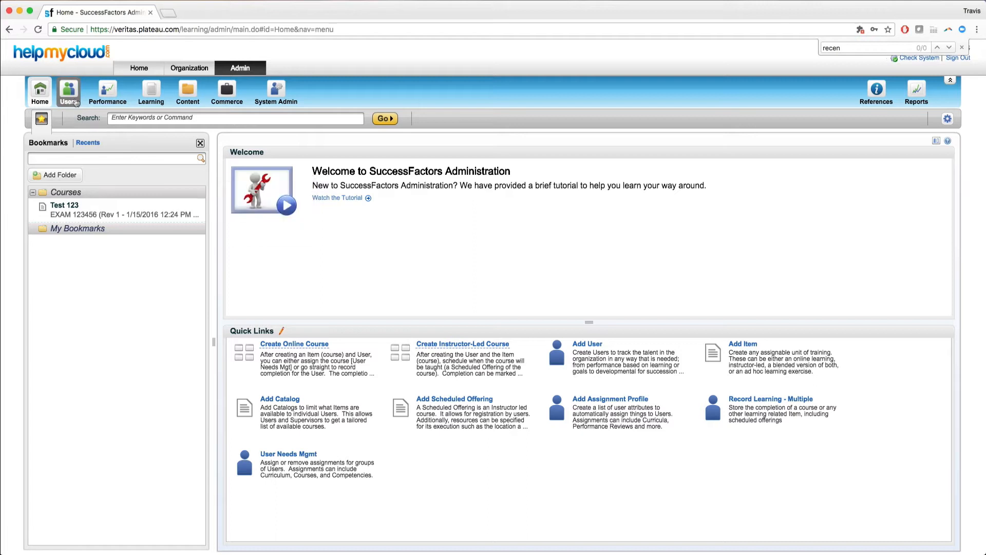
Step: Search Users by first name Travis so the one matching record is listed
{"action": "left_click", "coordinate": [69, 91]}
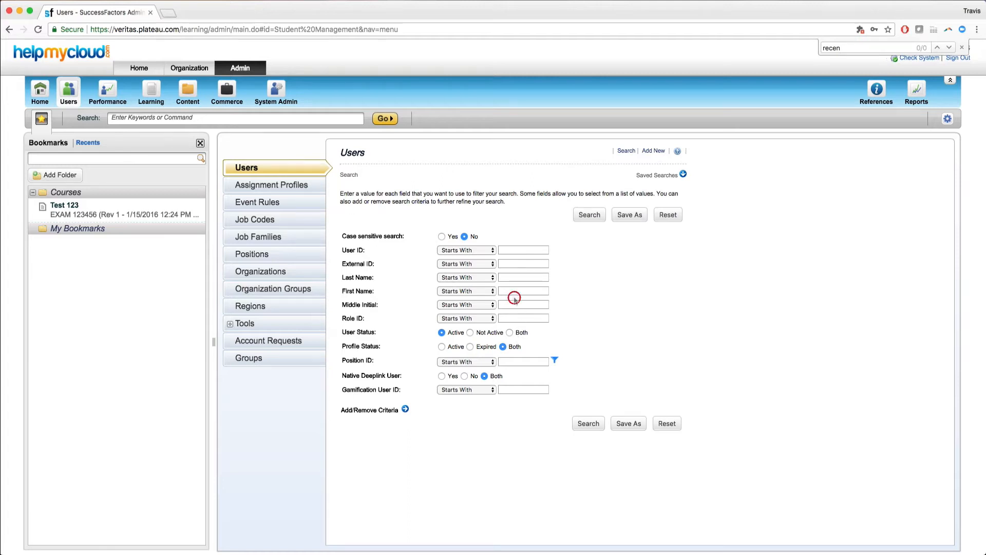
{"action": "type", "text": "Travi"}
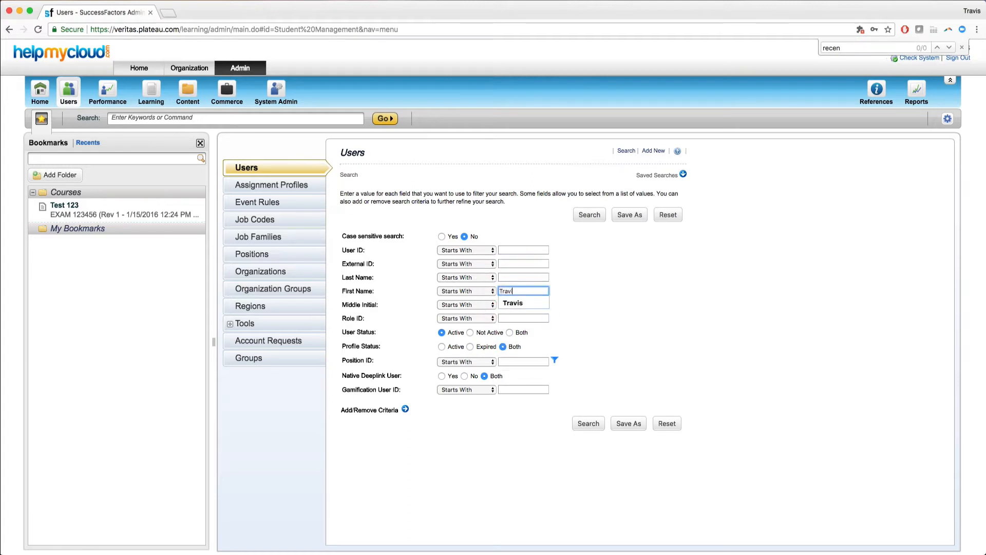
{"action": "left_click", "coordinate": [588, 214]}
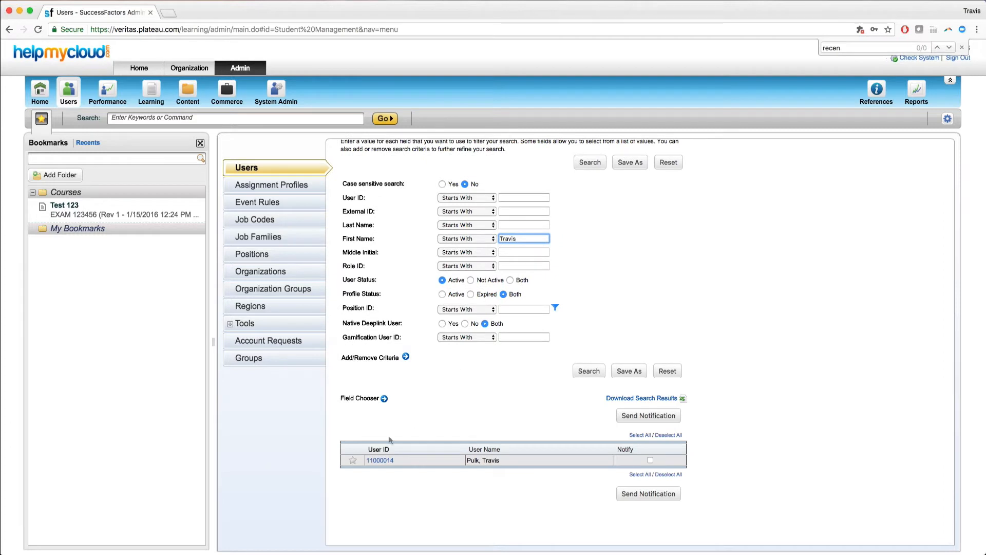
{"action": "mouse_move", "coordinate": [353, 461]}
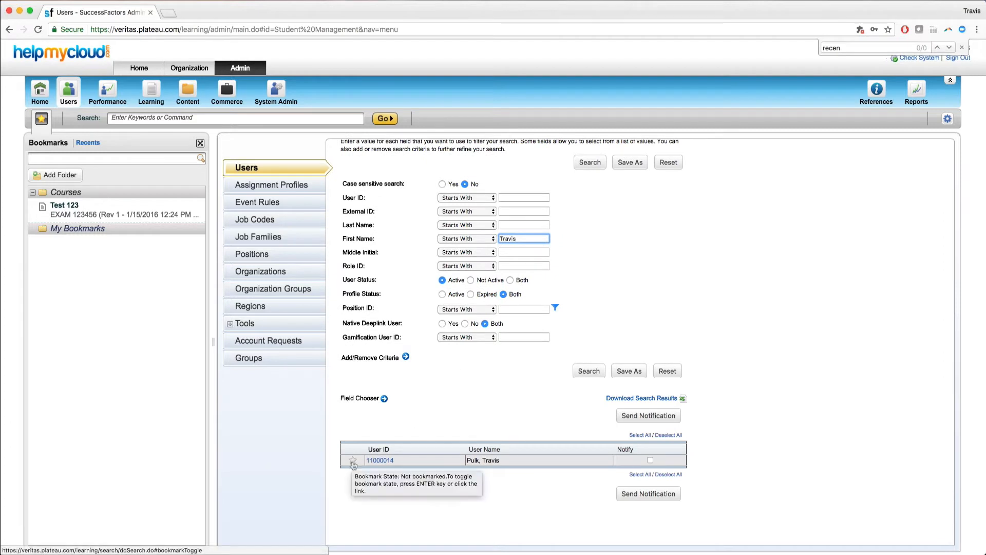
Step: Bookmark the Travis Pulk record and start moving the bookmark to another folder
{"action": "left_click", "coordinate": [352, 460]}
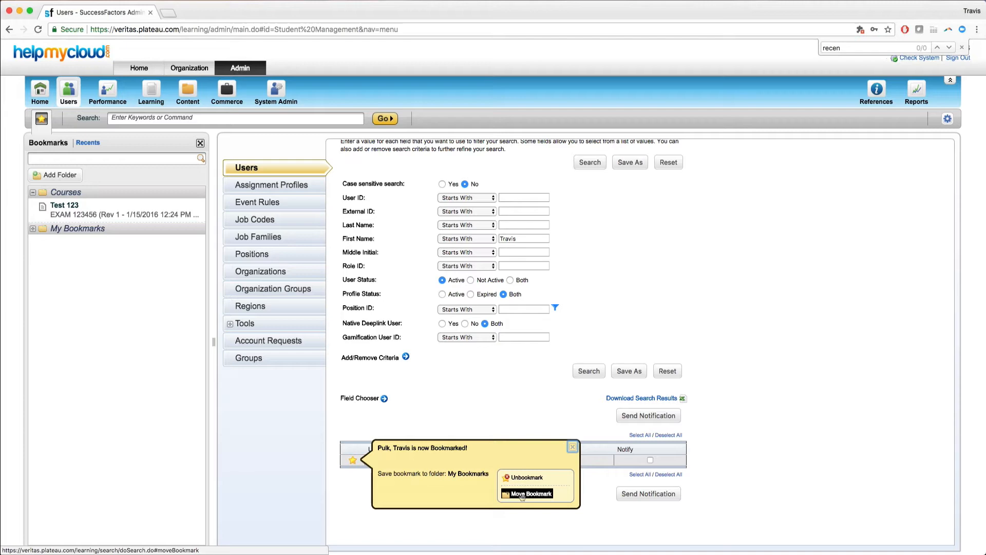
{"action": "left_click", "coordinate": [532, 493]}
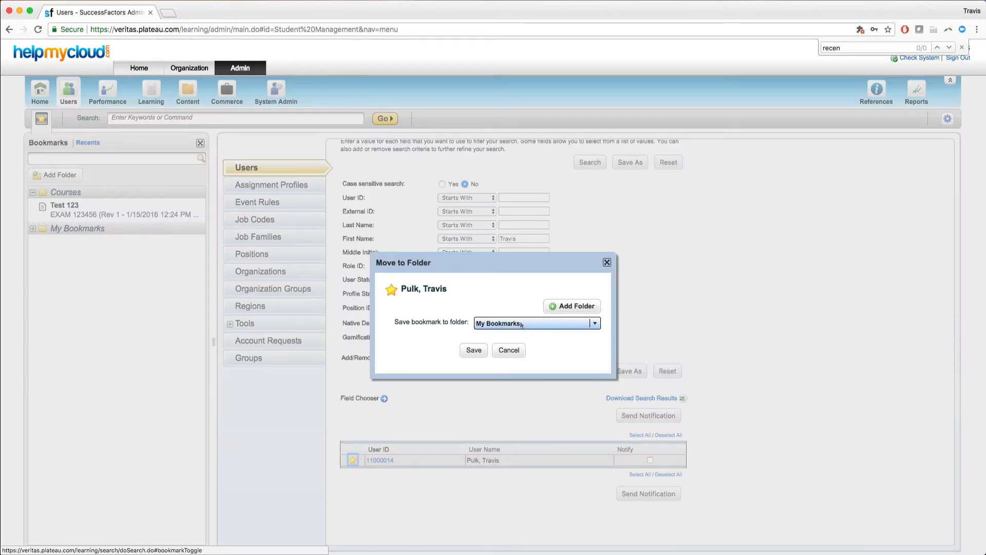
{"action": "mouse_move", "coordinate": [511, 332]}
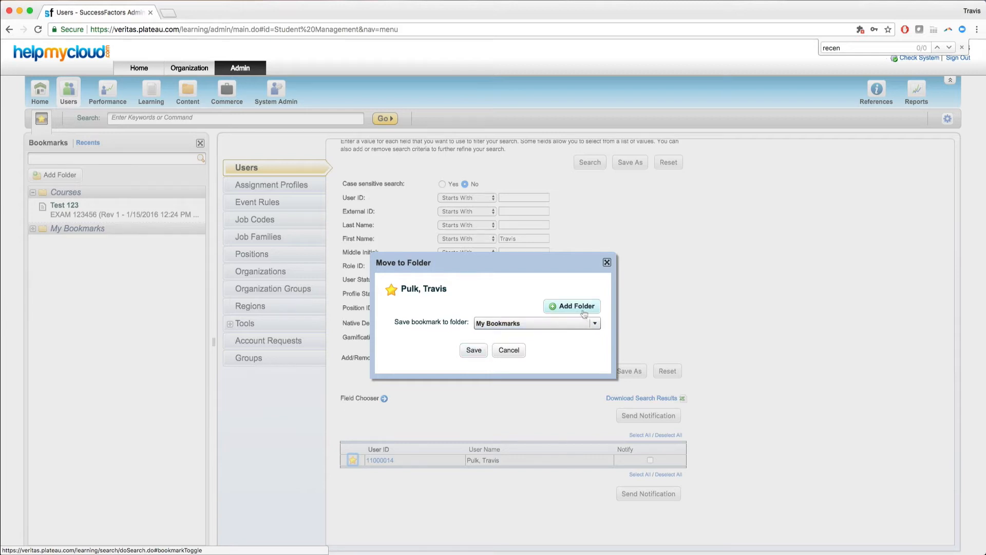
Step: Create a new bookmarks folder named User and save the bookmark into it
{"action": "left_click", "coordinate": [571, 306]}
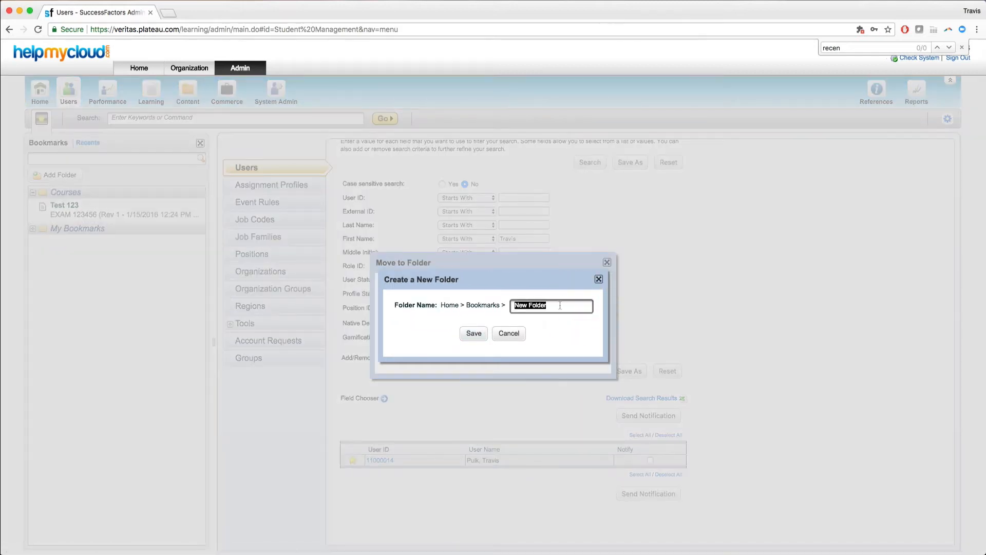
{"action": "type", "text": "User"}
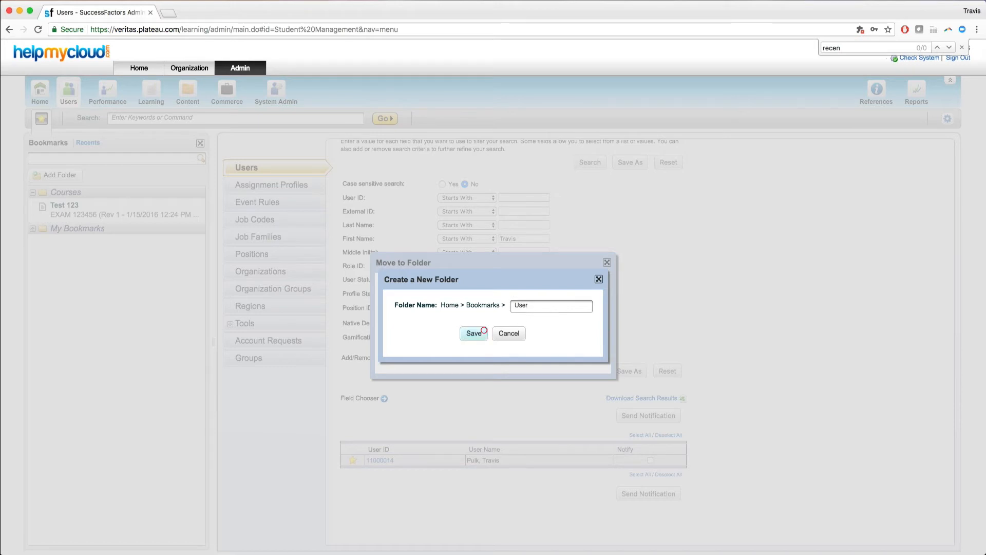
{"action": "left_click", "coordinate": [472, 332]}
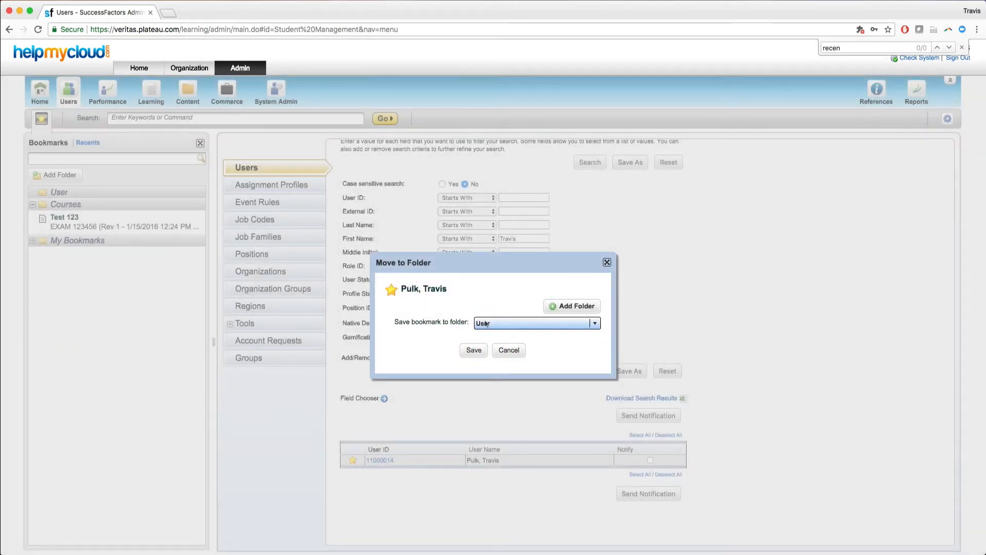
{"action": "left_click", "coordinate": [473, 350]}
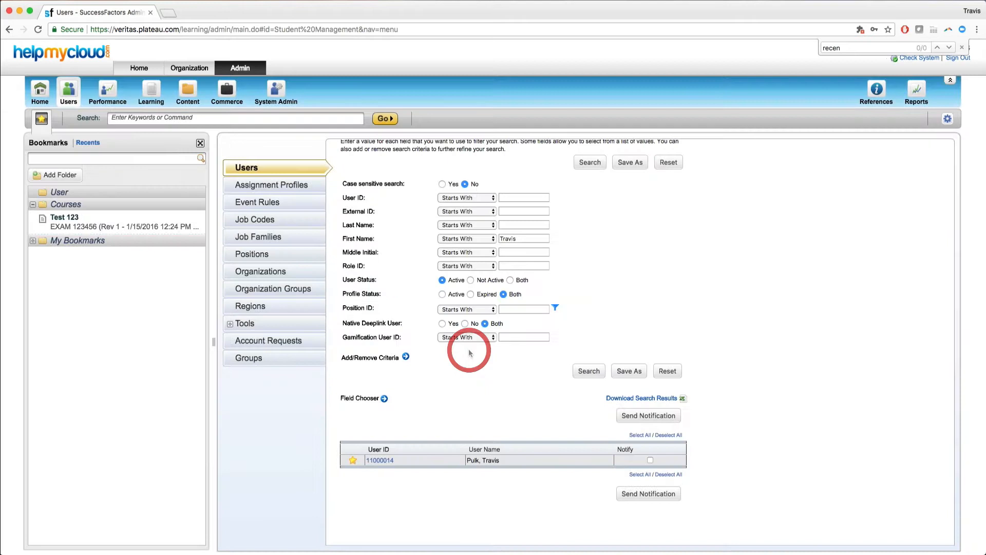
Step: Move the Travis Pulk bookmark from the User folder into Courses
{"action": "left_click", "coordinate": [33, 192]}
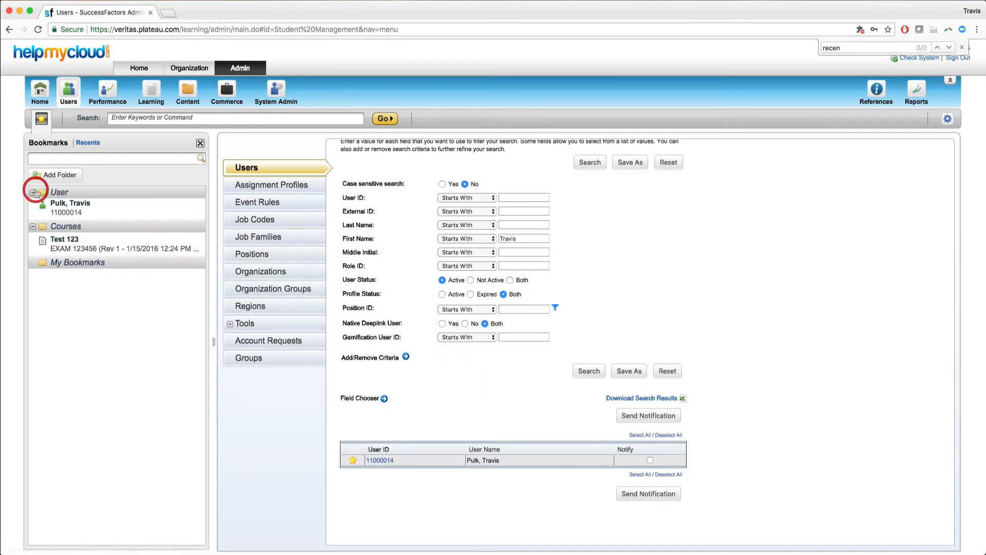
{"action": "left_click", "coordinate": [70, 205]}
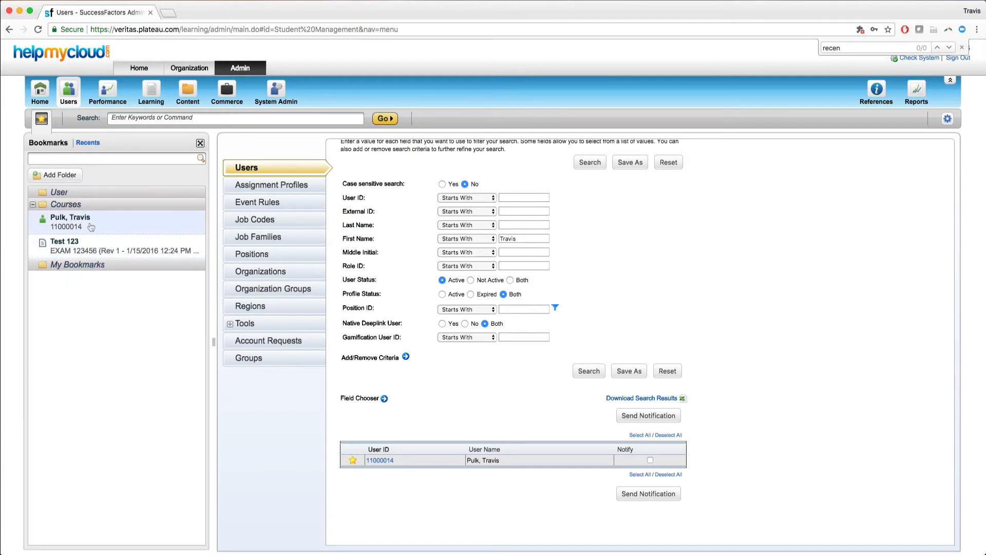
Step: Delete the now-empty User bookmarks folder and confirm
{"action": "left_click", "coordinate": [70, 219]}
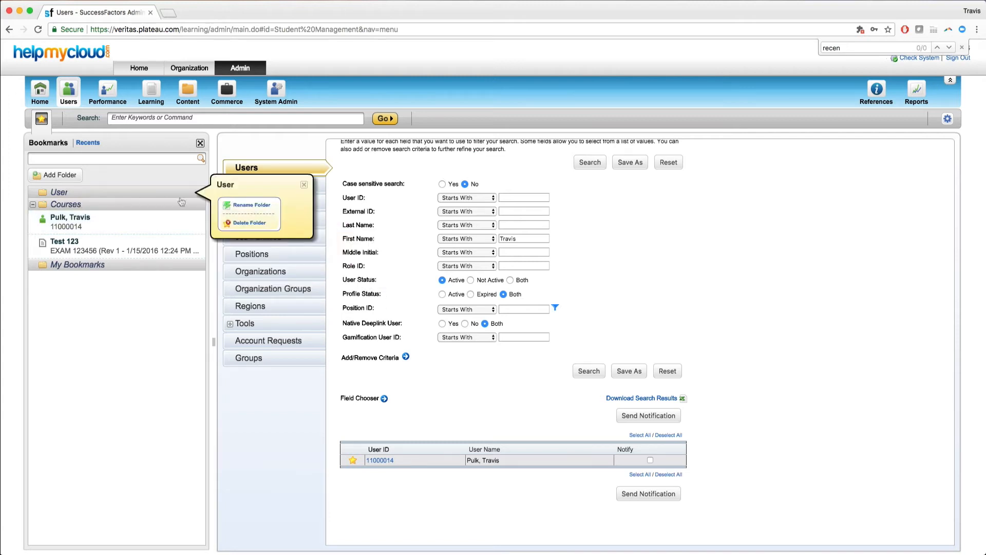
{"action": "left_click", "coordinate": [250, 223]}
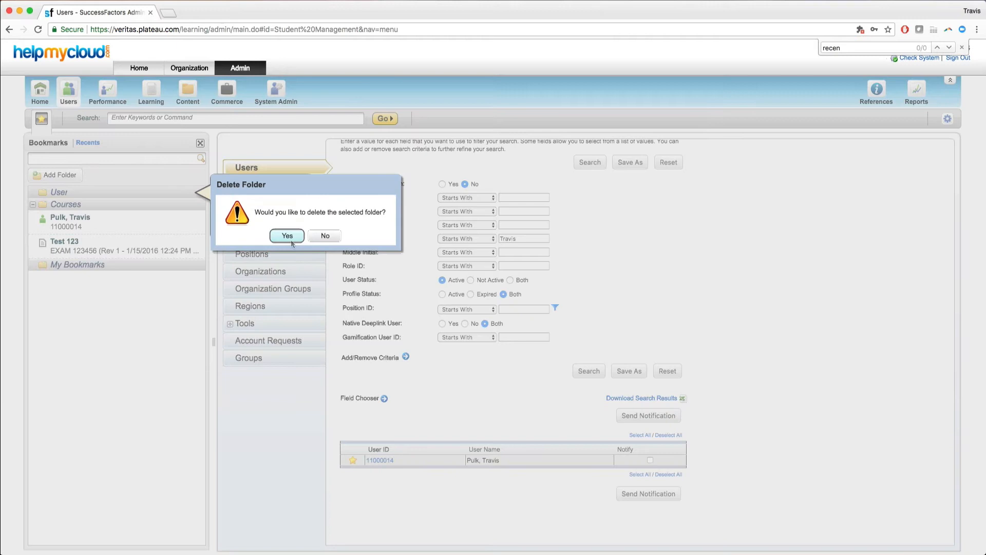
{"action": "left_click", "coordinate": [287, 235]}
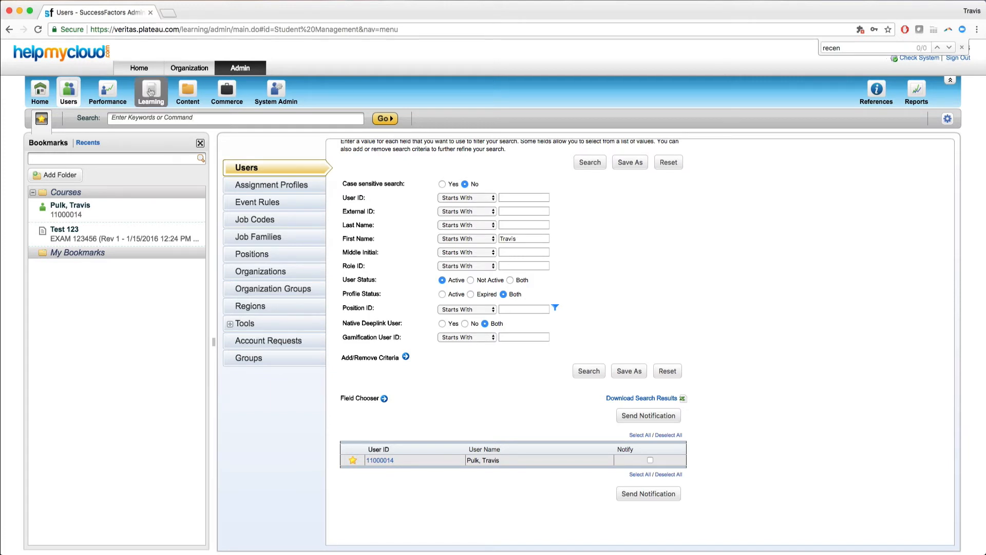
Step: Search learning items to find the Mobile Access Test 1 course
{"action": "left_click", "coordinate": [150, 91]}
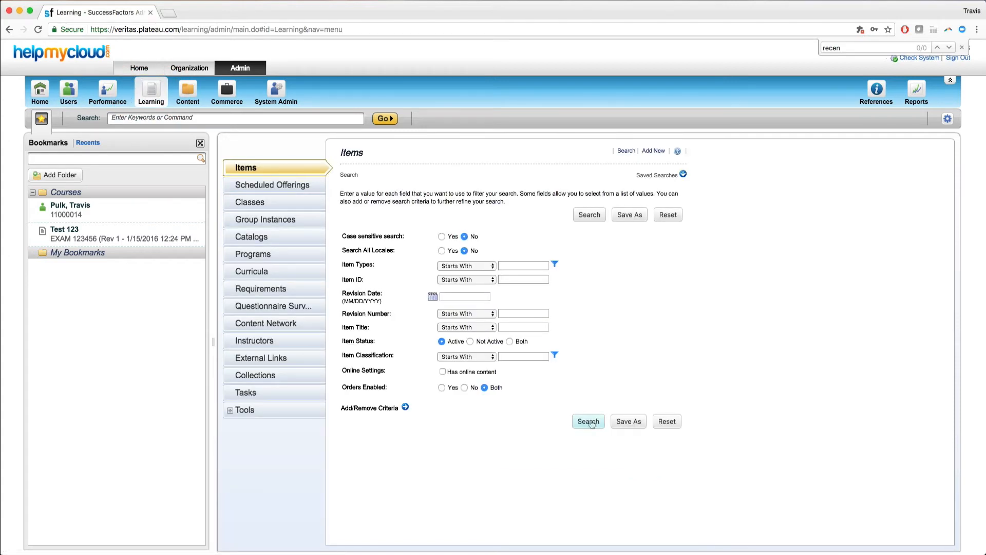
{"action": "left_click", "coordinate": [588, 421]}
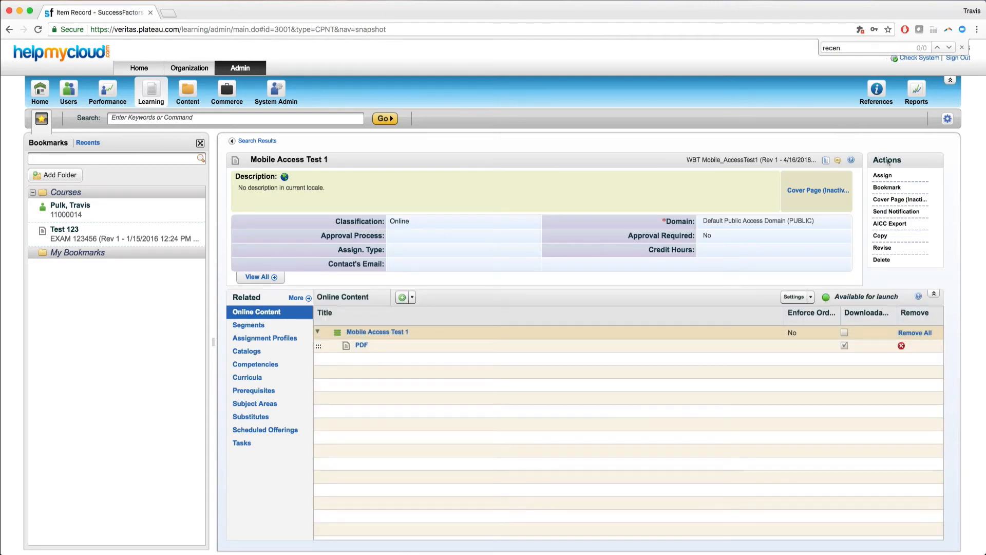
{"action": "mouse_move", "coordinate": [887, 187]}
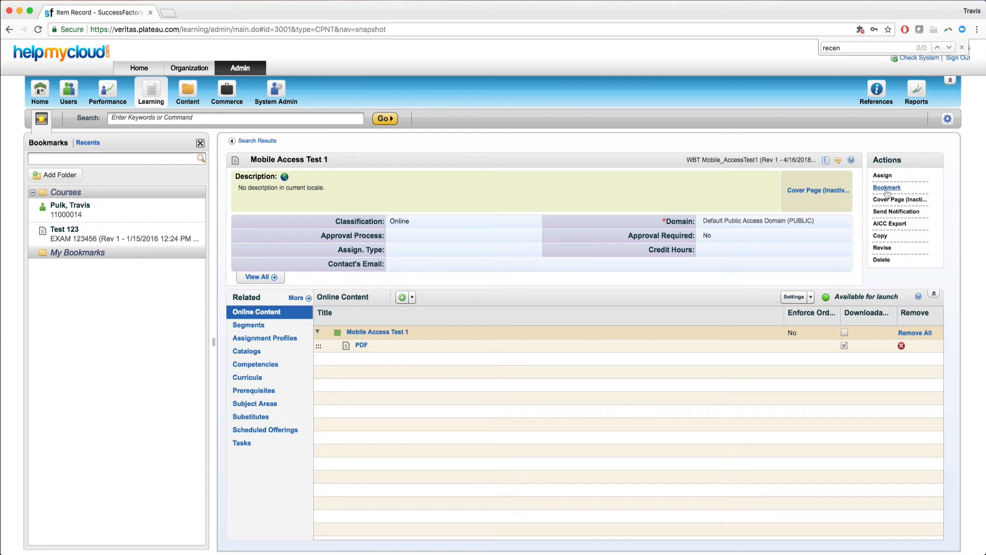
Step: Bookmark Mobile Access Test 1 into the Courses folder and dismiss the confirmation
{"action": "left_click", "coordinate": [886, 187]}
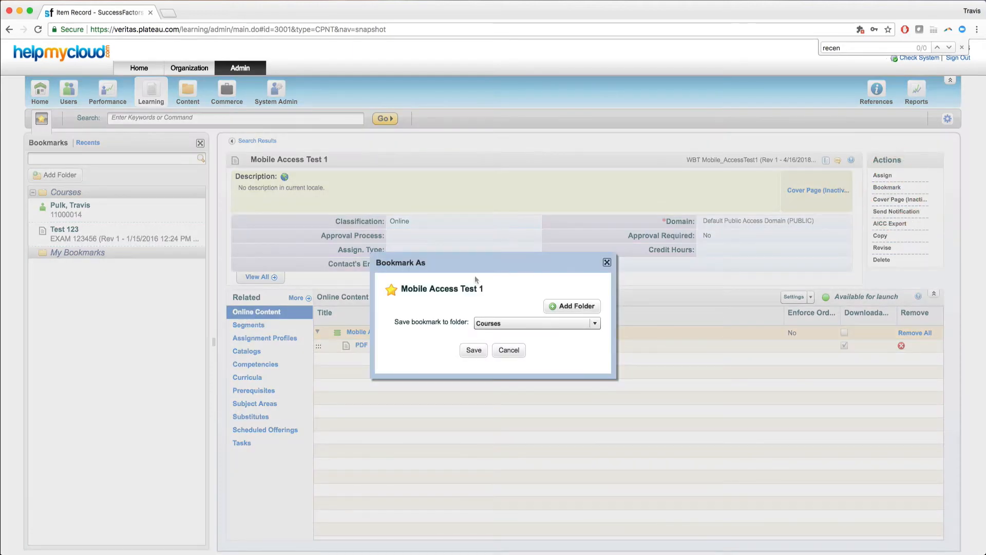
{"action": "left_click", "coordinate": [534, 323]}
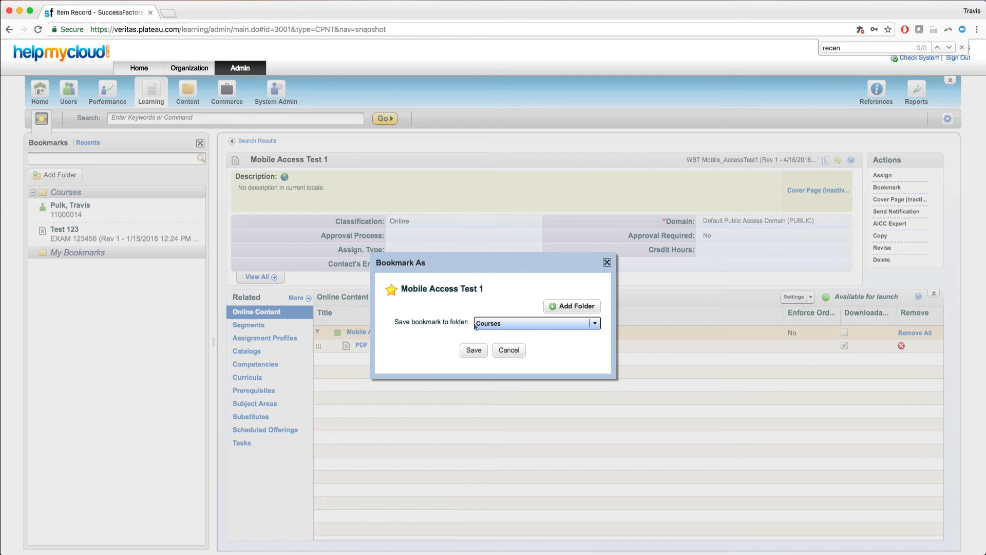
{"action": "mouse_move", "coordinate": [521, 325]}
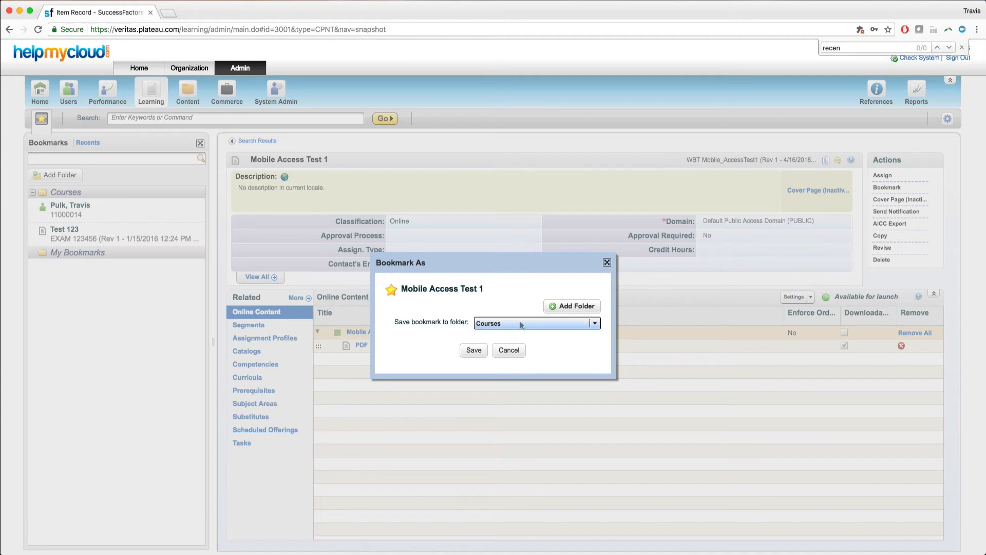
{"action": "left_click", "coordinate": [472, 349]}
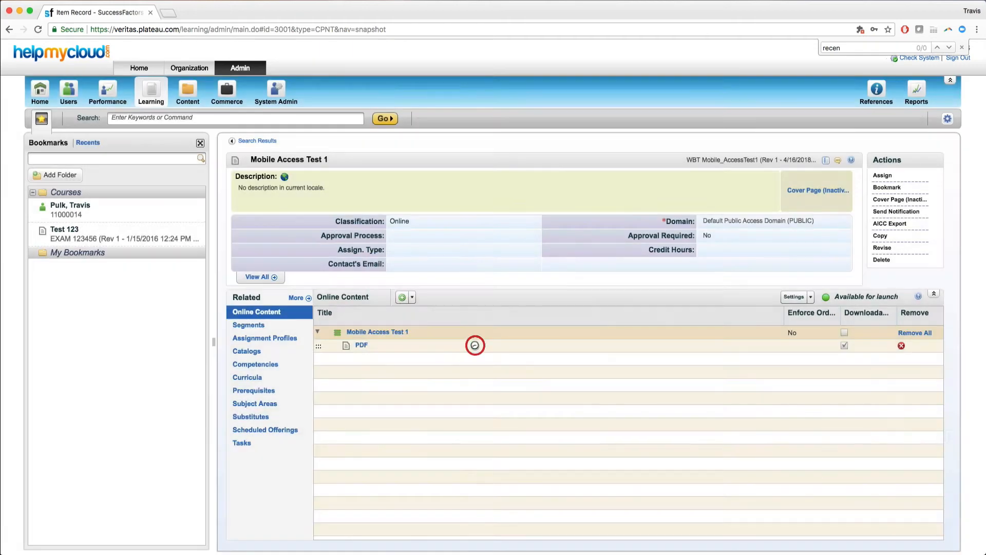
{"action": "left_click", "coordinate": [887, 187]}
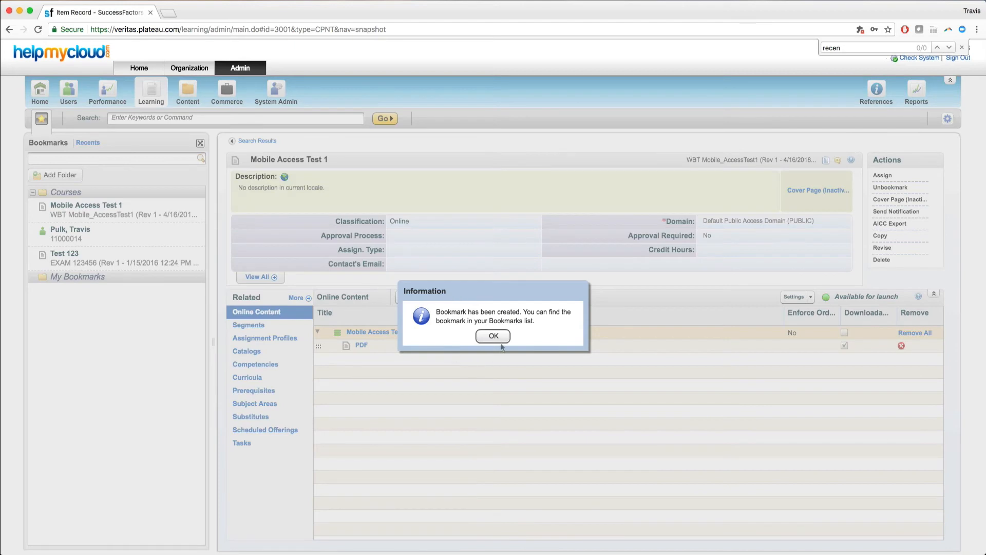
{"action": "left_click", "coordinate": [492, 335]}
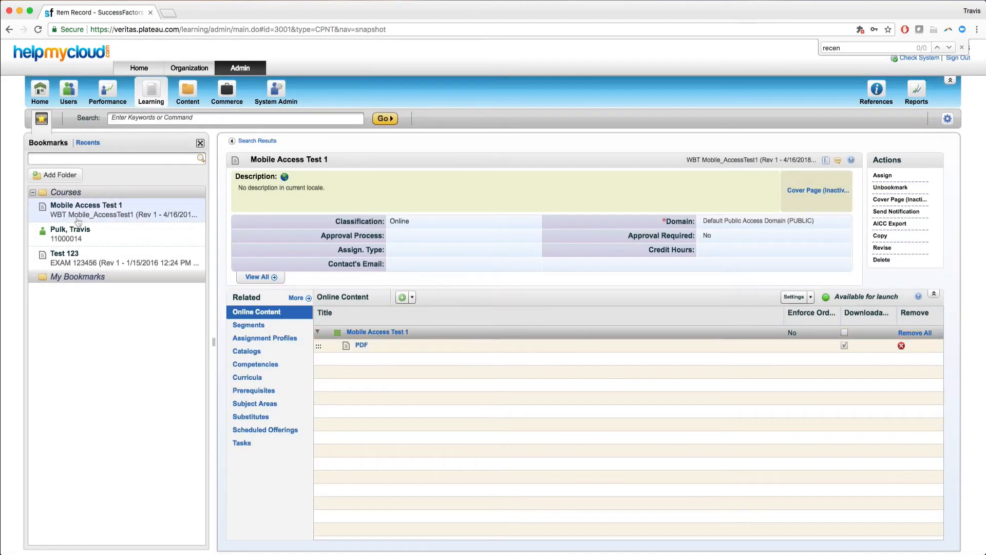
Step: Show the Courses folder in the Bookmarks panel with its options popup
{"action": "left_click", "coordinate": [87, 210]}
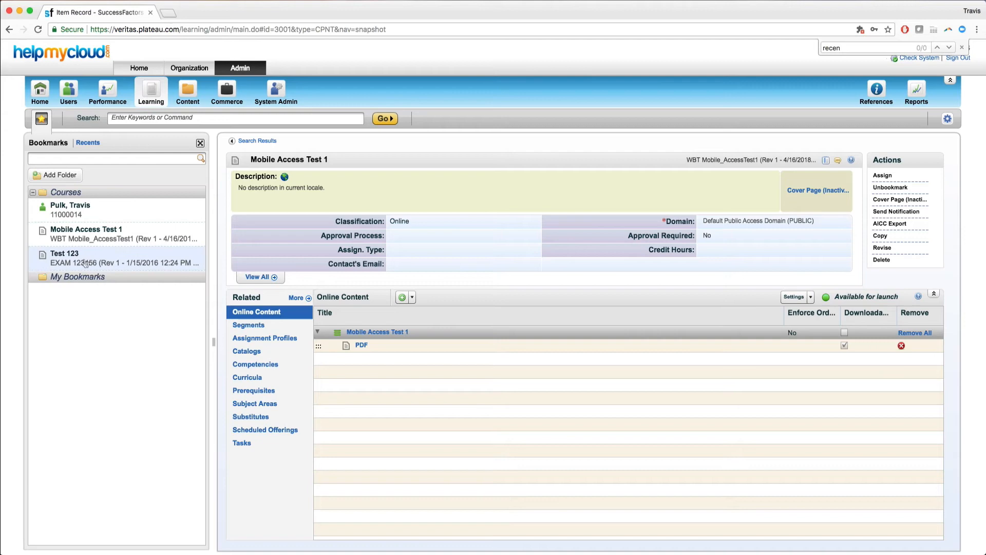
{"action": "left_click", "coordinate": [70, 210]}
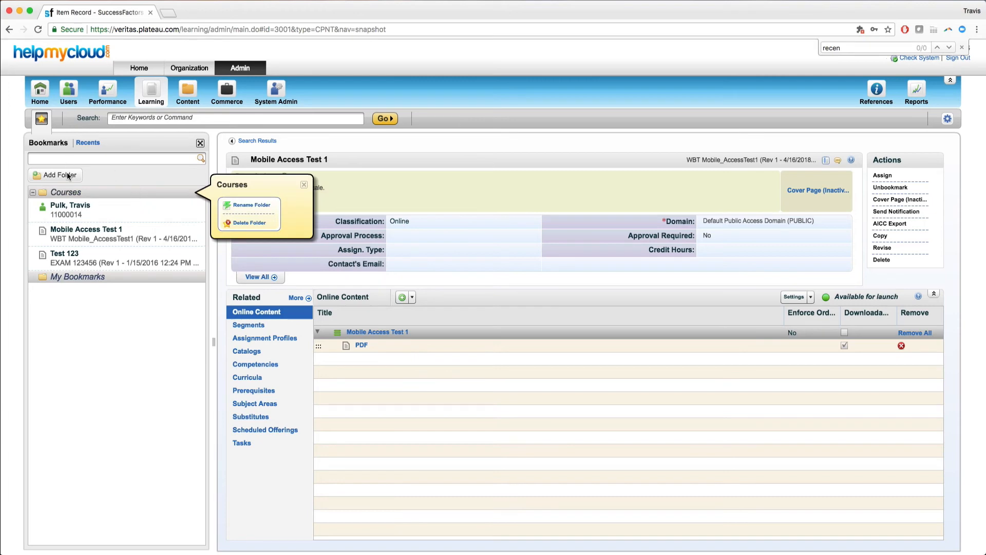
Step: Switch the side panel to the Recents list of recently viewed records
{"action": "left_click", "coordinate": [87, 142]}
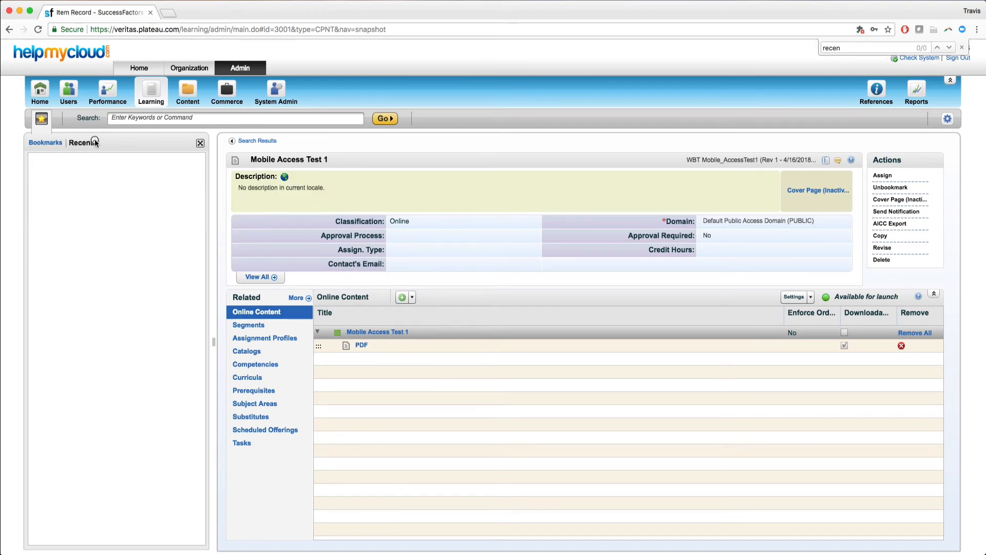
{"action": "left_click", "coordinate": [82, 143]}
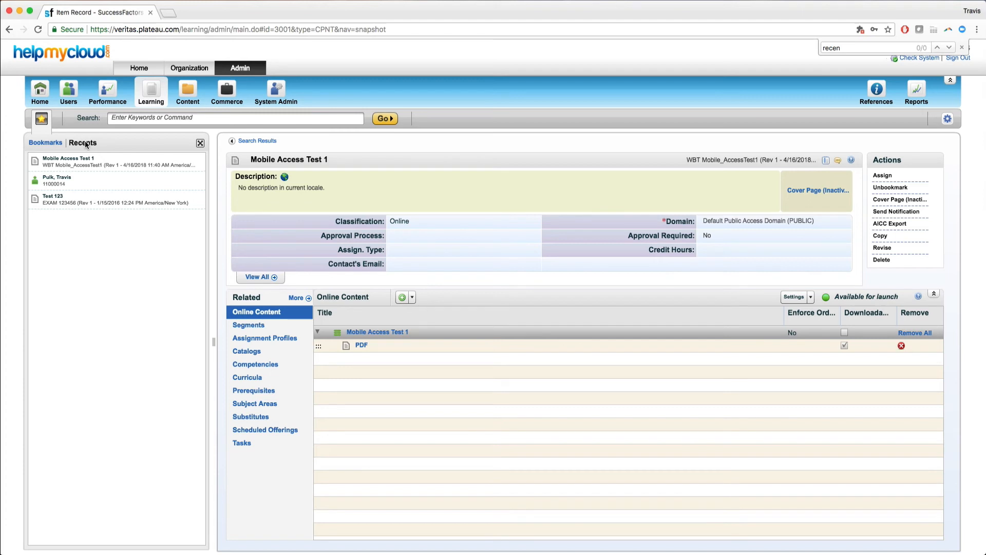
{"action": "mouse_move", "coordinate": [86, 202]}
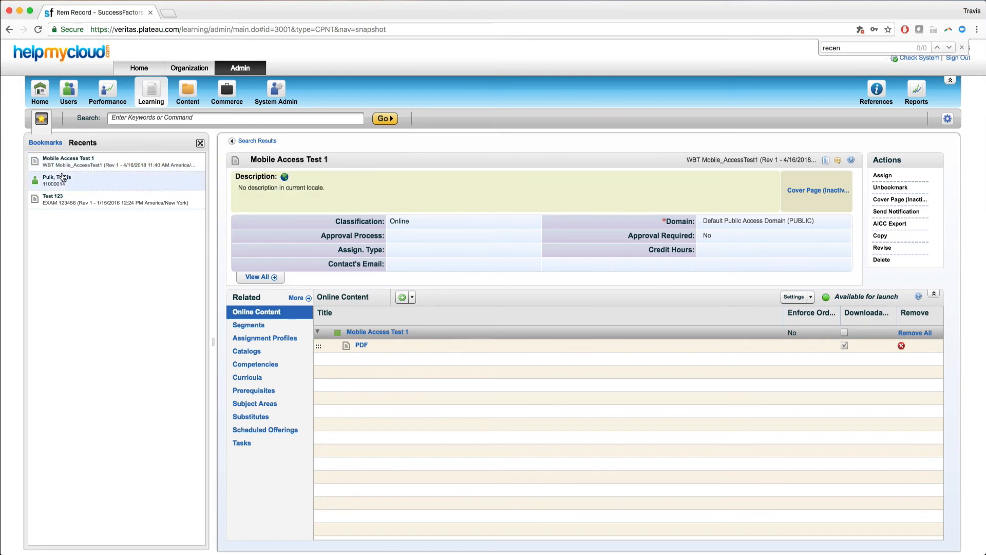
{"action": "mouse_move", "coordinate": [67, 161]}
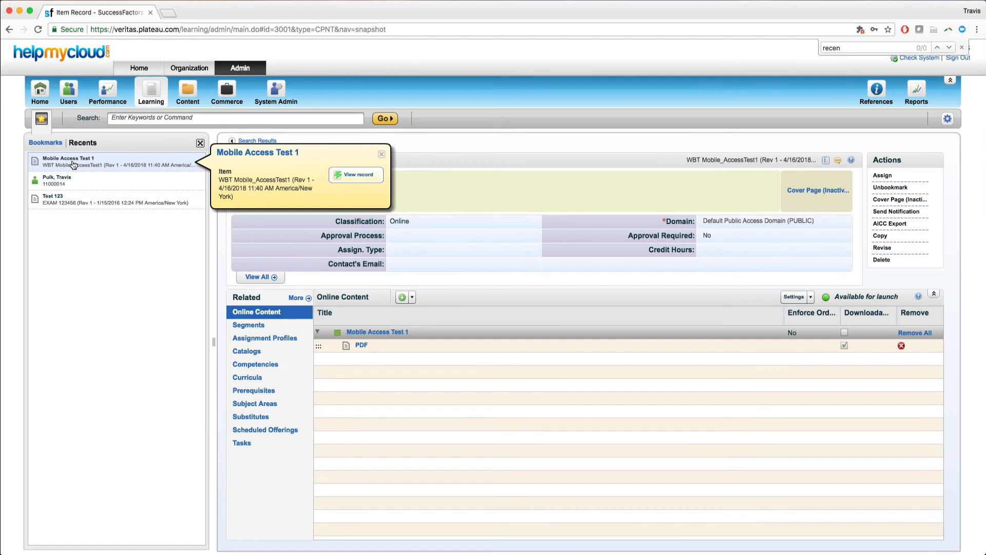
{"action": "mouse_move", "coordinate": [57, 131]}
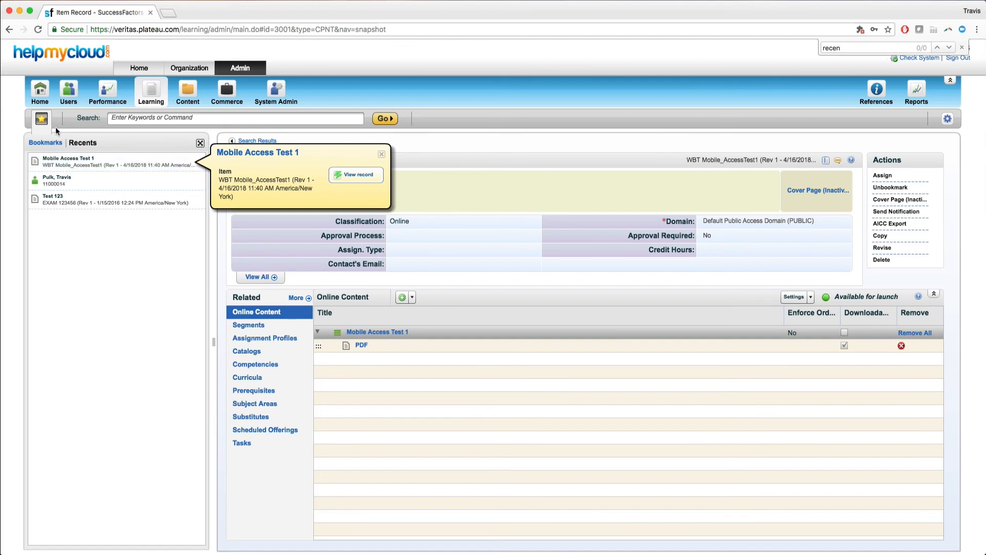
{"action": "left_click", "coordinate": [42, 118]}
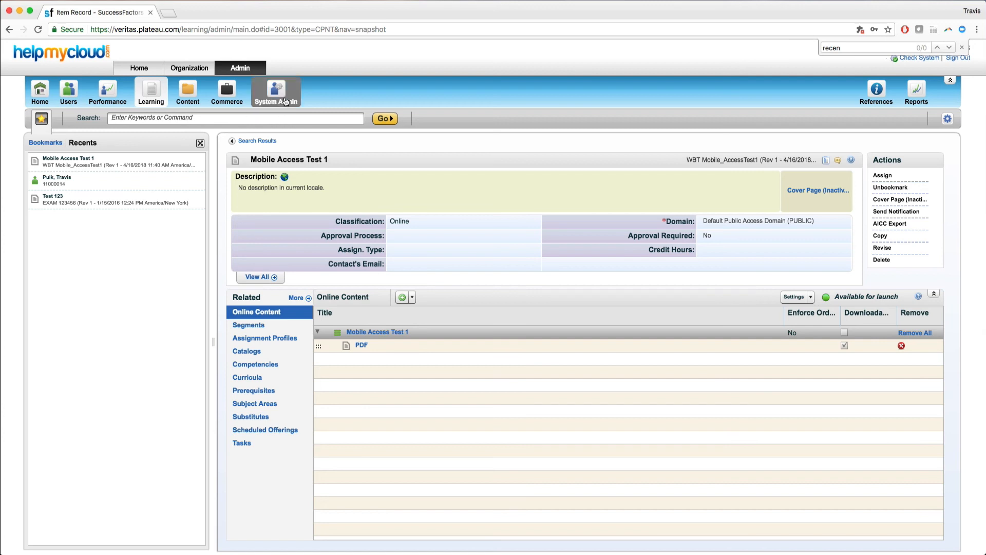
Step: In System Admin > Security > Role Management, search all roles to reach LEARNING_ADMIN
{"action": "left_click", "coordinate": [275, 92]}
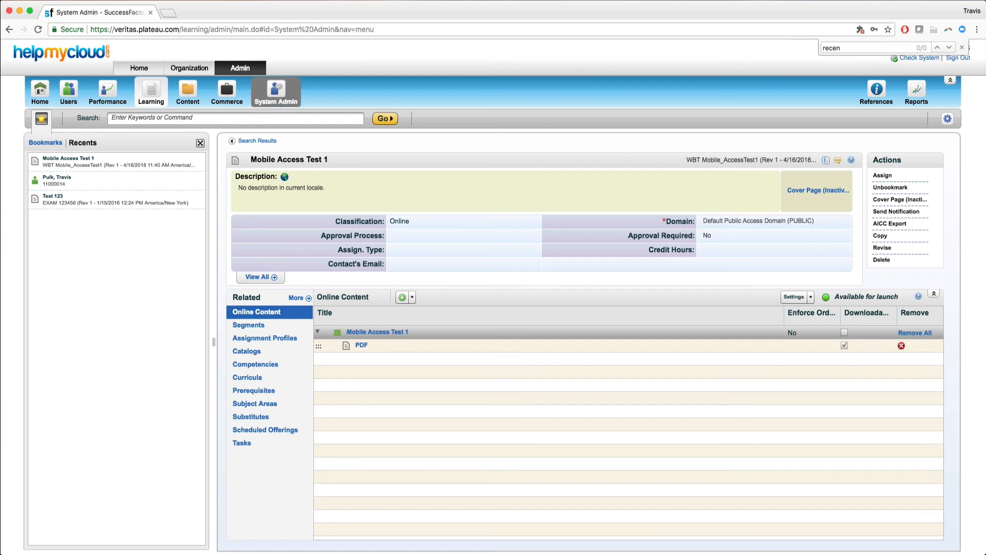
{"action": "left_click", "coordinate": [275, 92]}
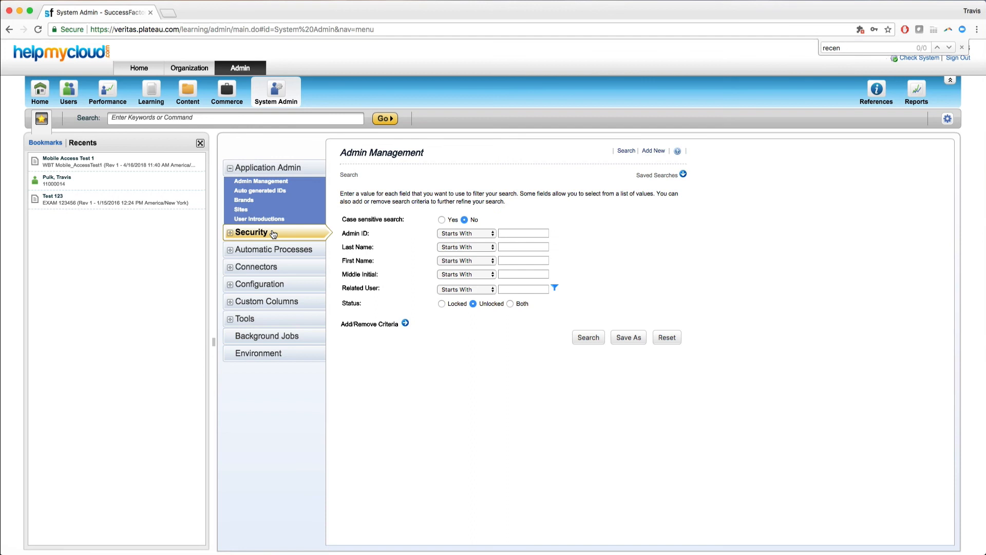
{"action": "left_click", "coordinate": [256, 217]}
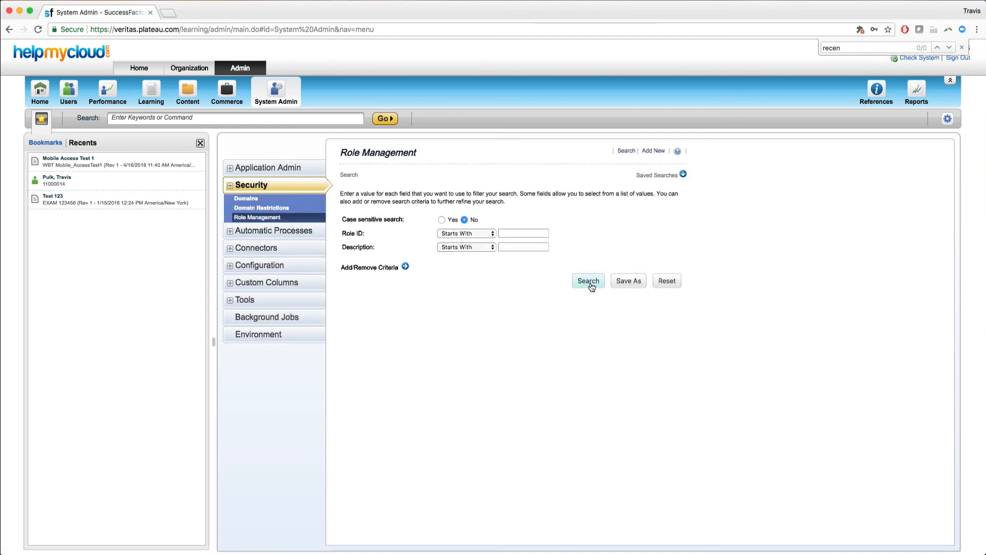
{"action": "left_click", "coordinate": [588, 280]}
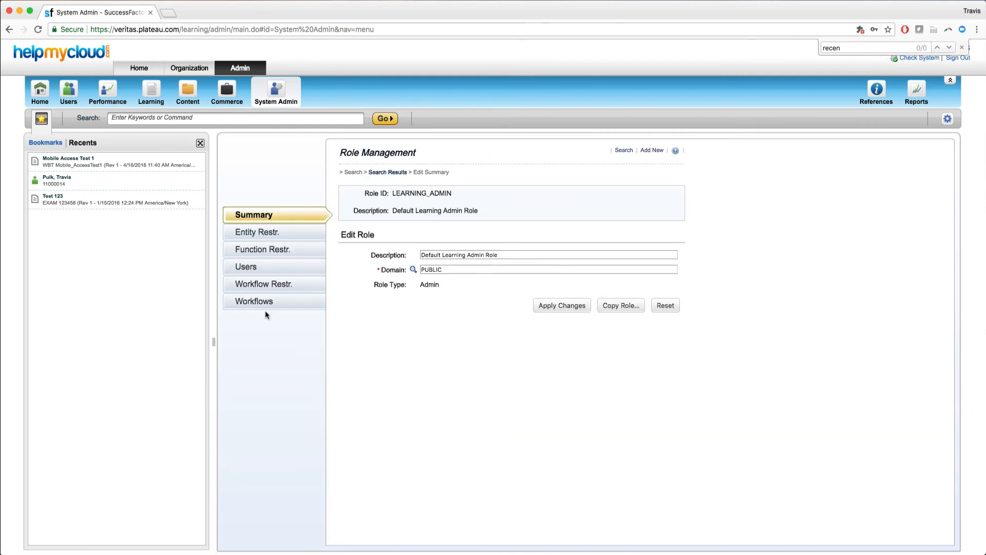
Step: View LEARNING_ADMIN's workflows and expand the System Administration workflows to add
{"action": "left_click", "coordinate": [254, 301]}
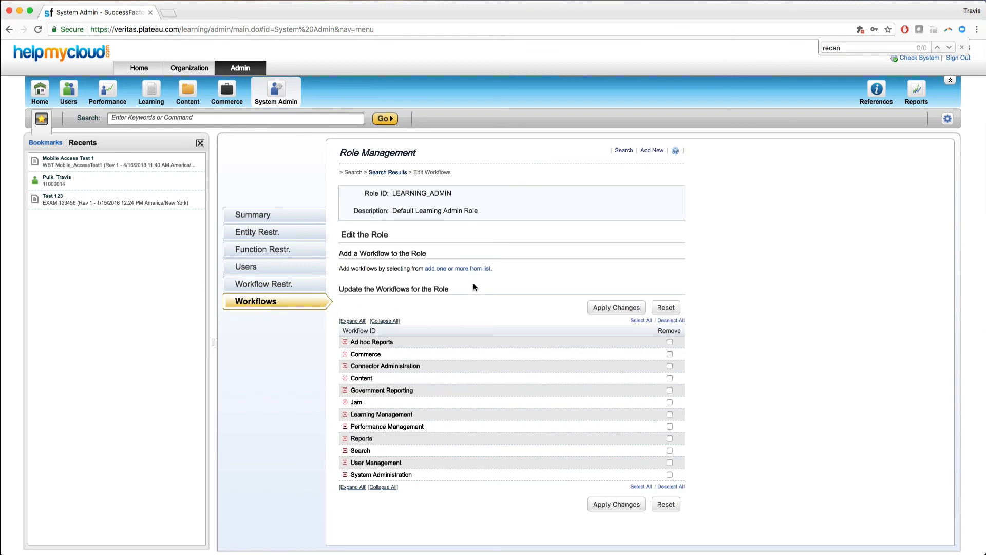
{"action": "left_click", "coordinate": [457, 268]}
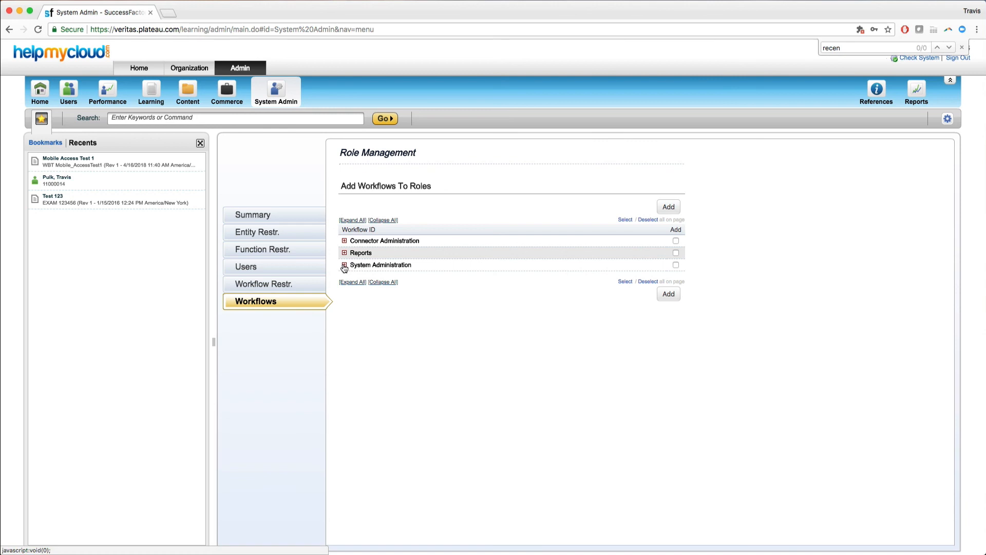
{"action": "left_click", "coordinate": [344, 265]}
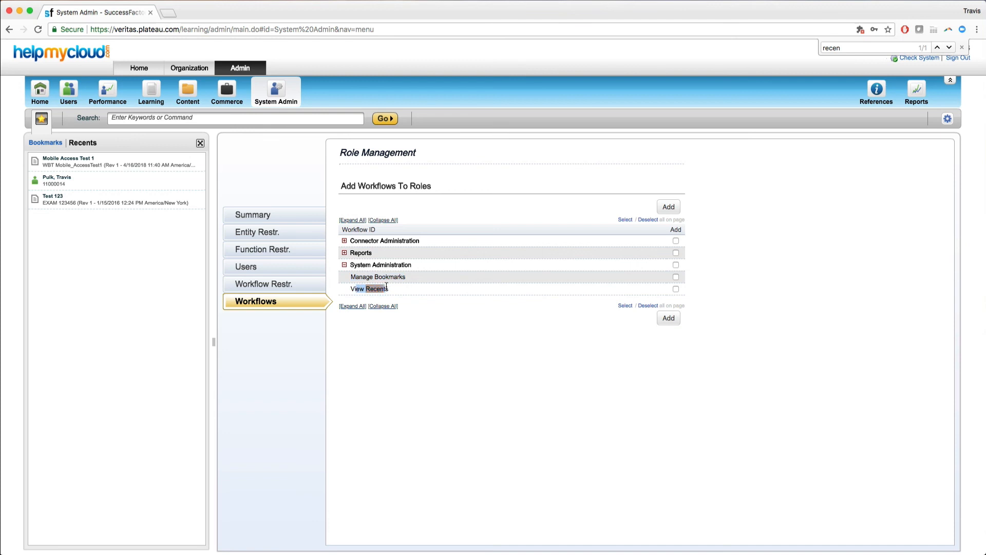
Step: Add the Manage Bookmarks and View Recents workflows to the role, confirming the wait warning
{"action": "left_click", "coordinate": [675, 289]}
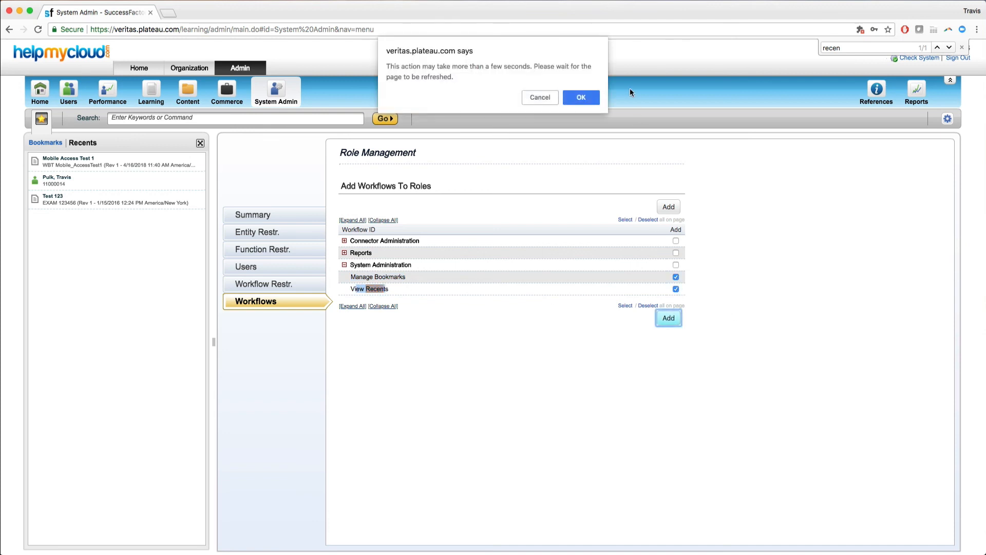
{"action": "left_click", "coordinate": [579, 98]}
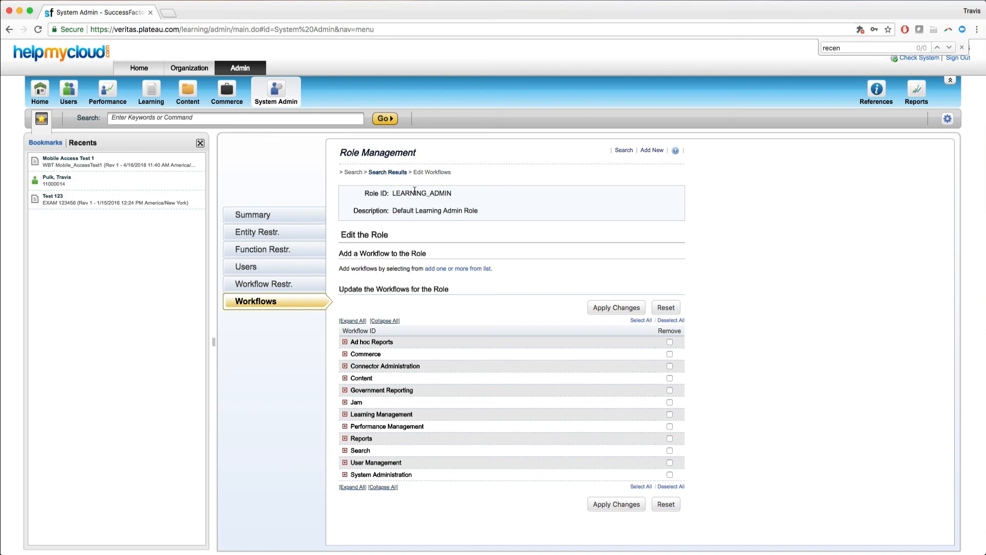
{"action": "double_click", "coordinate": [421, 192]}
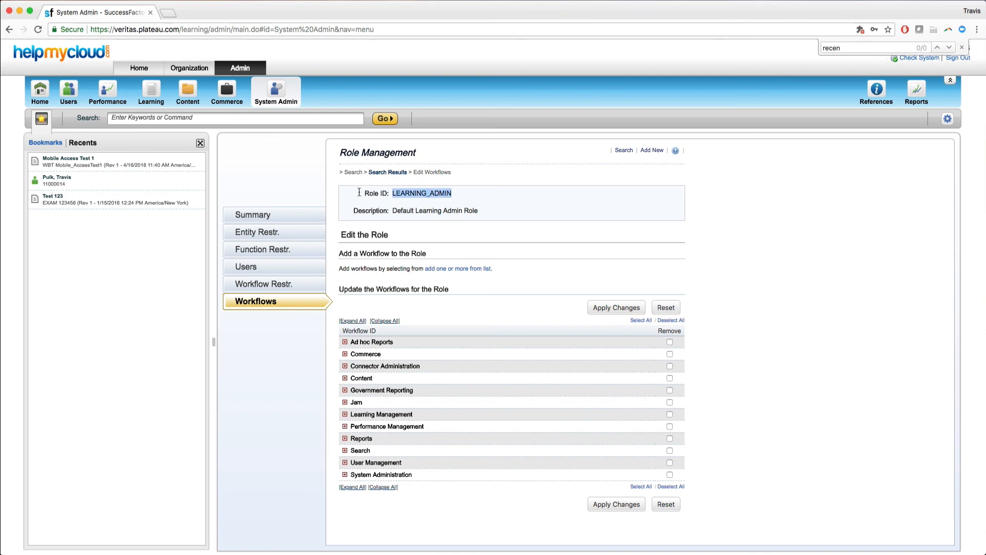